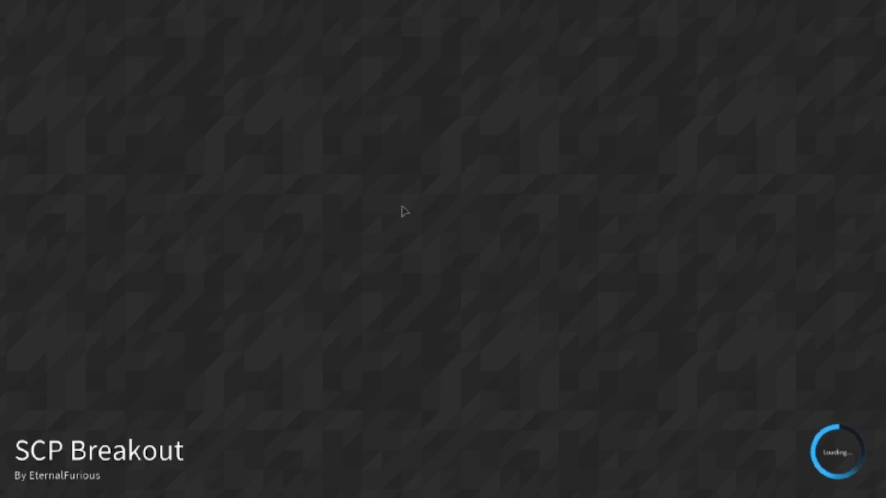
mouse_move(412, 210)
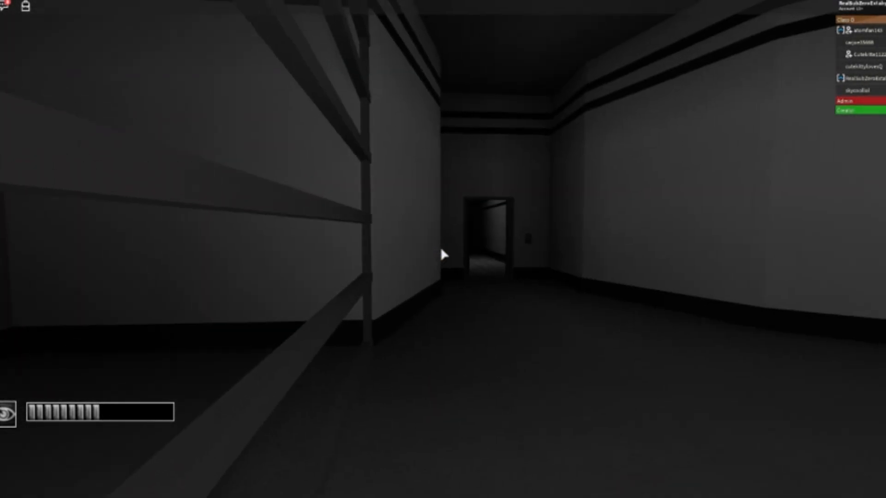
mouse_move(443, 253)
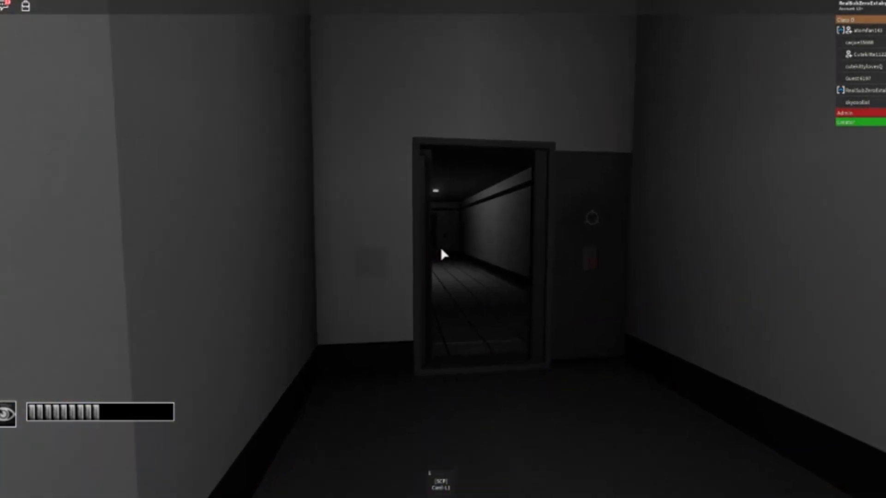
- Walk forward through the open doorway to the double door facing the Heavy Containment Zone room
key(w)
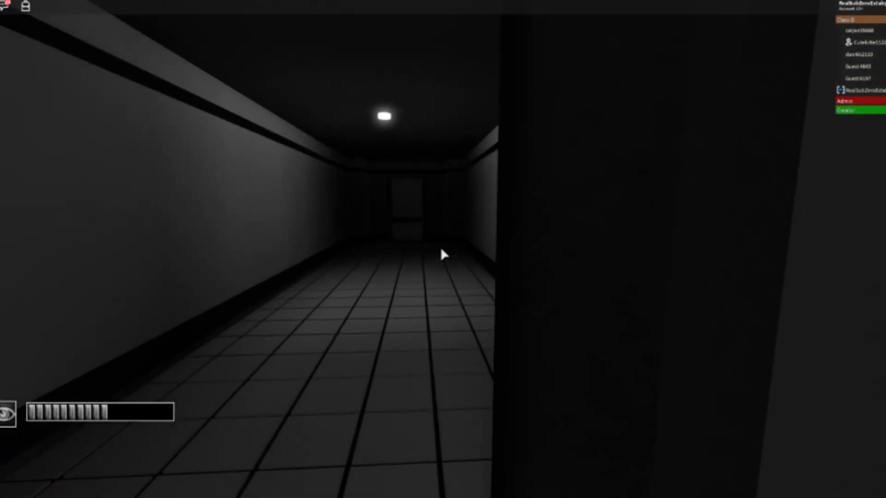
mouse_move(443, 253)
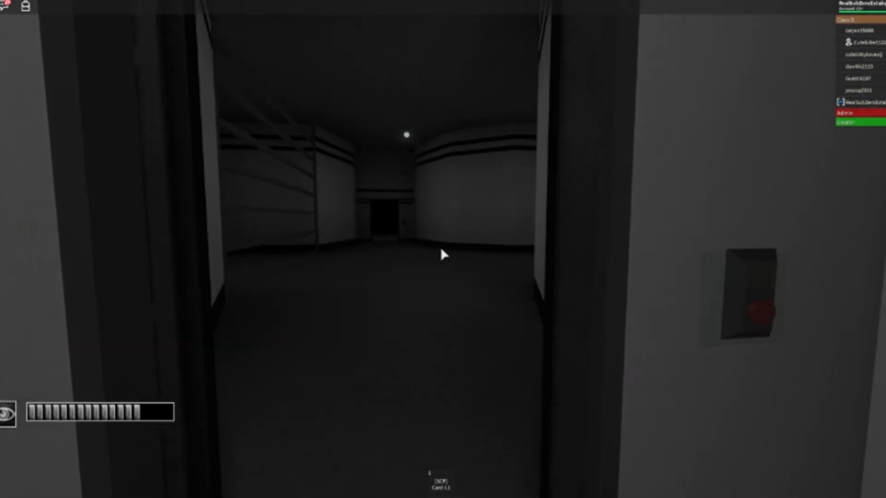
key(w)
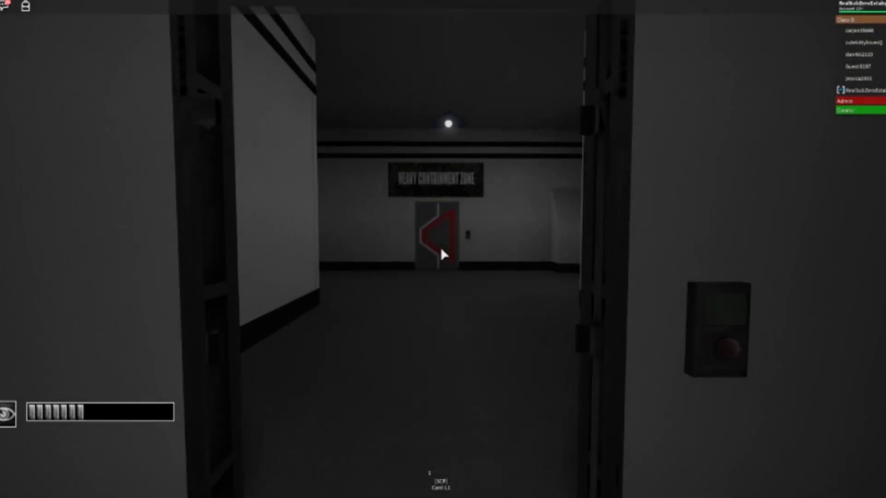
- Walk through the doorway, collecting the second keycard, and continue into the tiled pillar corridor
key(w)
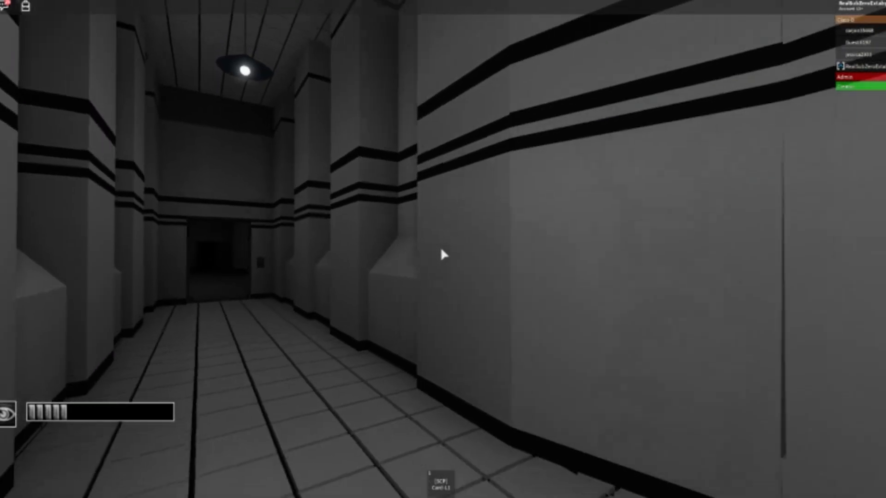
key(w)
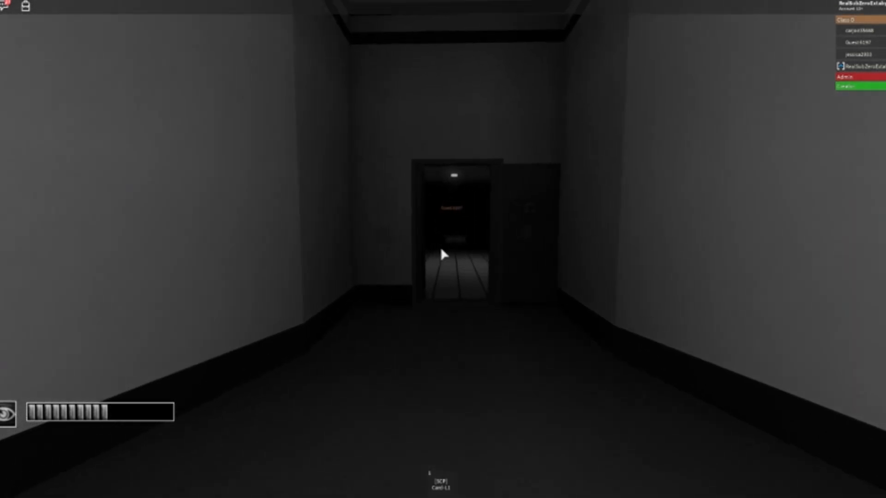
key(w)
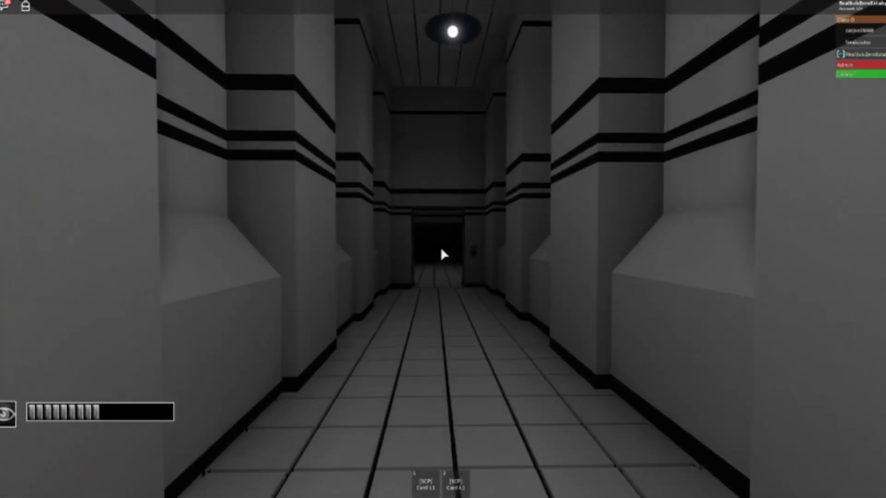
- Walk down the tiled corridor and through its doorway into the dim grey hallway
key(w)
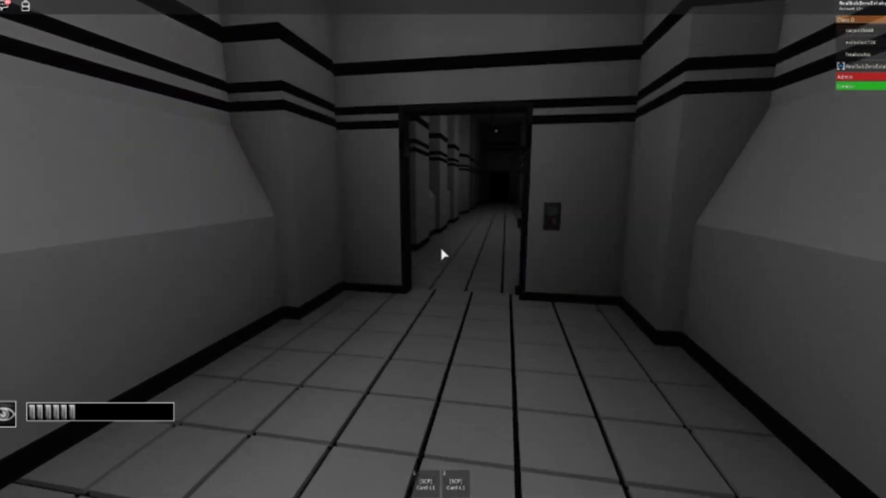
key(w)
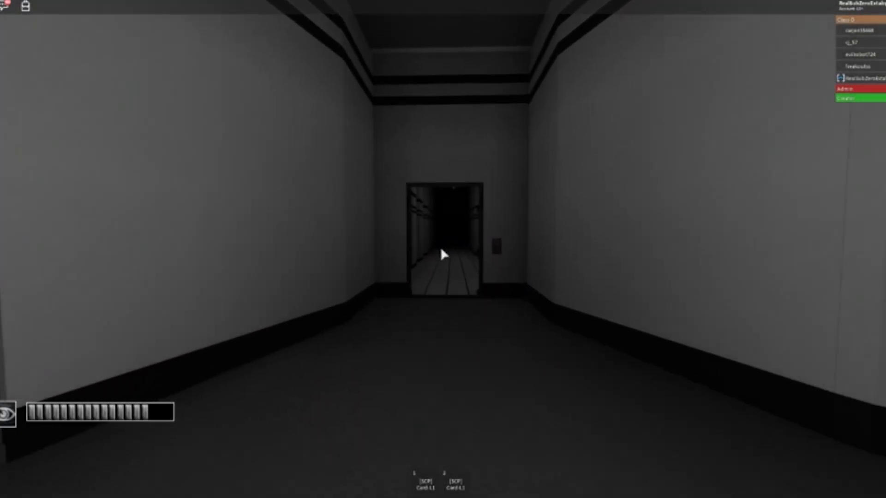
- Walk to the SCP-emblem door at the hallway's end and face its keycard panel
key(w)
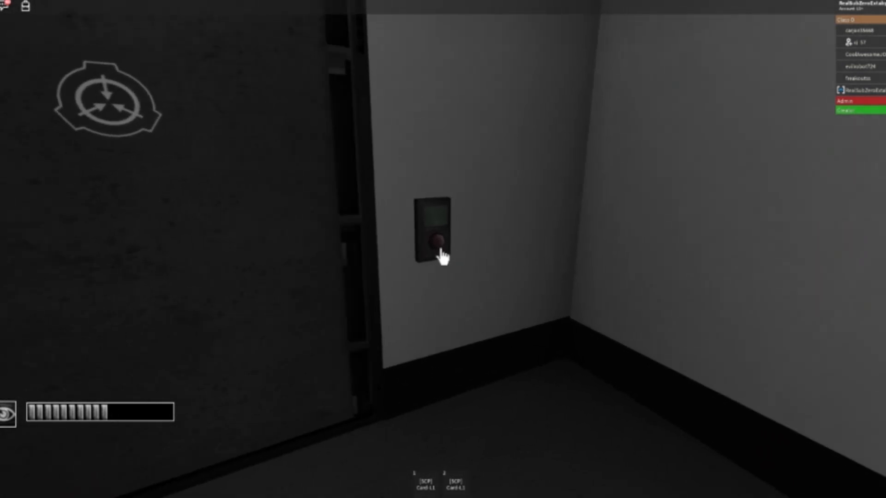
- Use the keycard reader to open the door, then walk the dark corridor to the keypad doorway
click(435, 237)
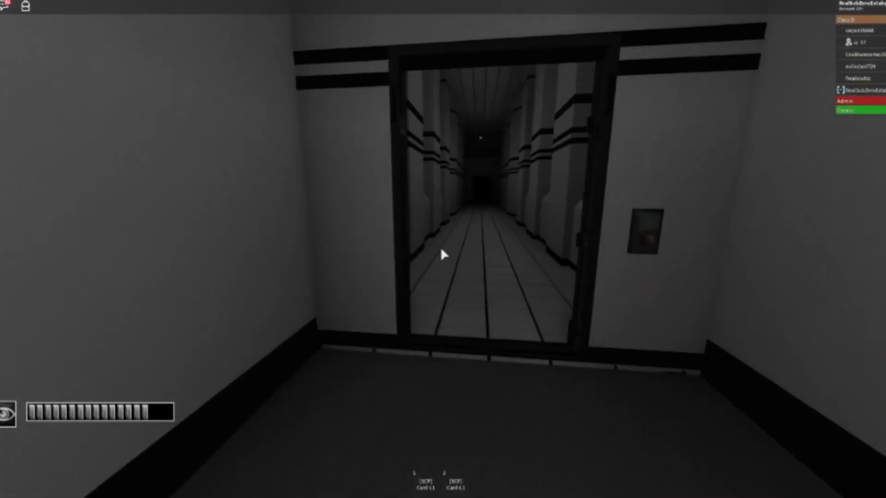
key(w)
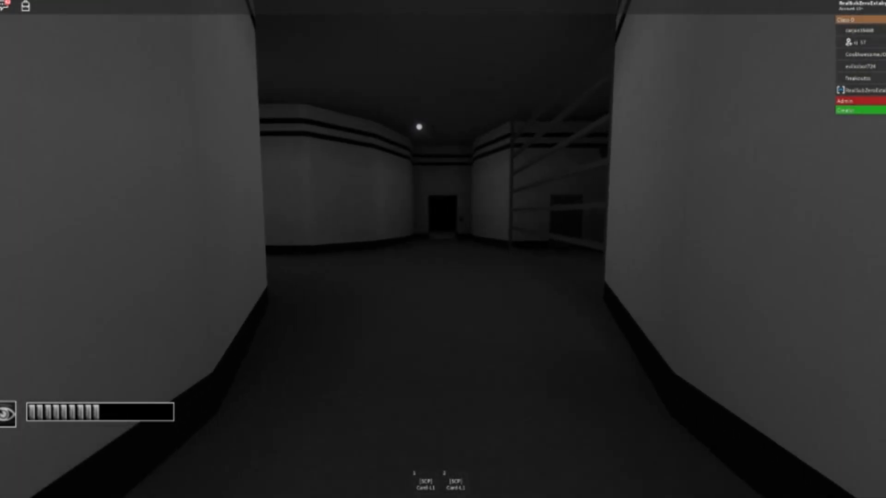
key(w)
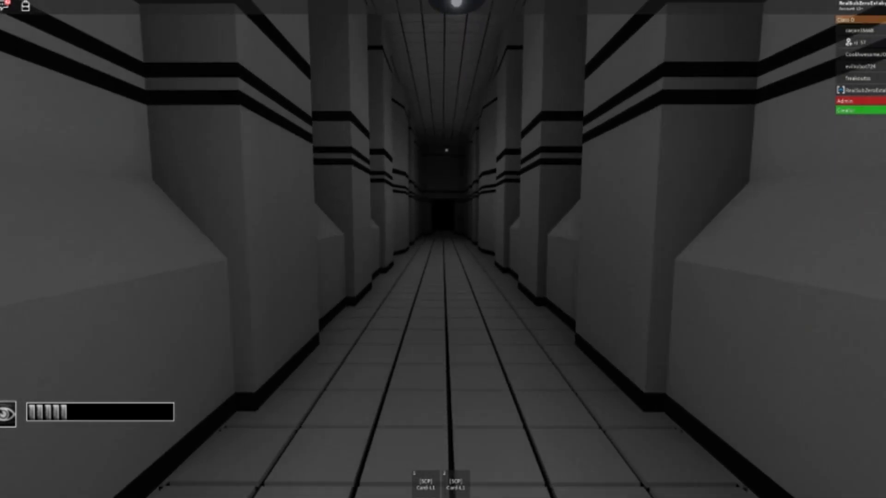
key(w)
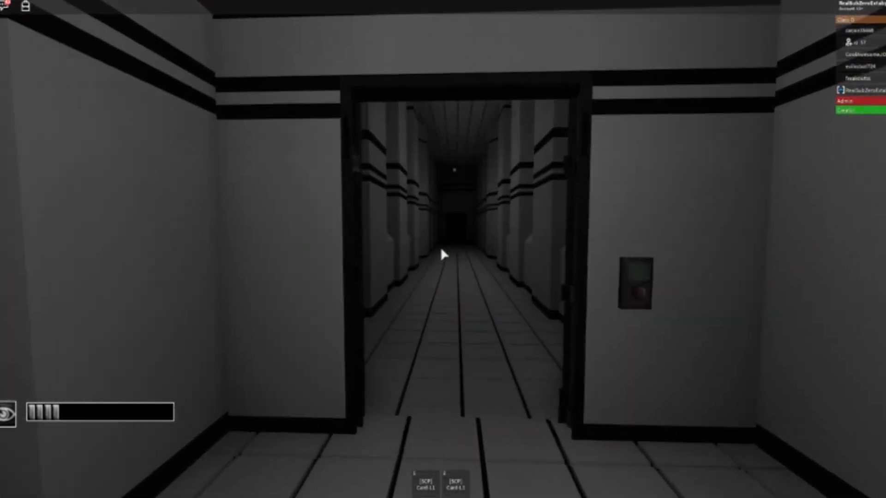
- Walk through the doorway into the dim room with shelving on the left
key(w)
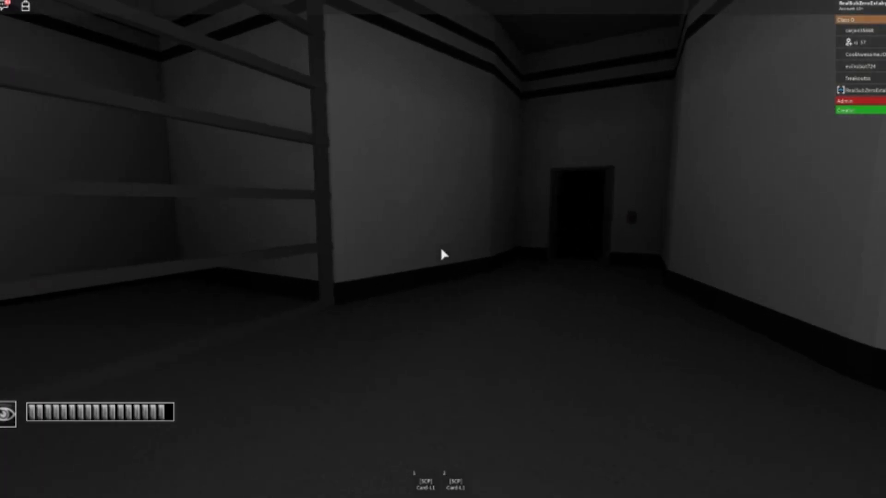
- Walk forward to find the Level 2 keycard, pick it up and hold it heading down the corridor
key(w)
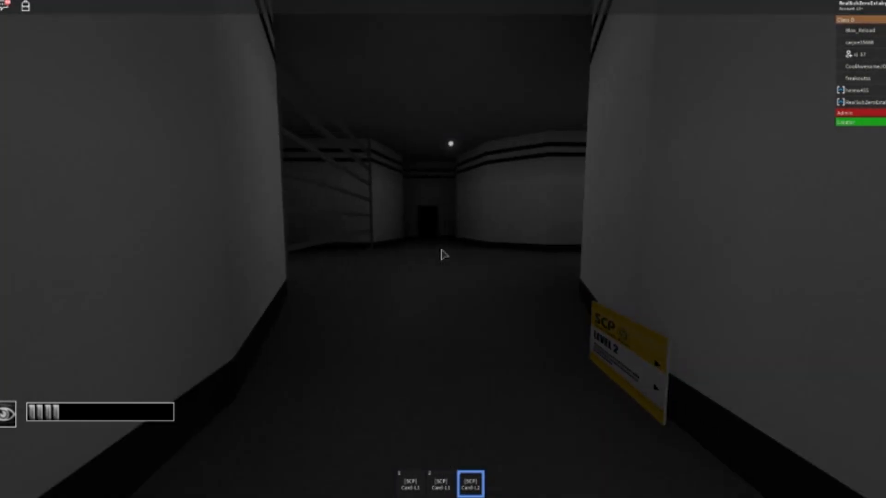
- Walk with the Level 2 keycard to the red-striped Heavy Containment Zone door's card reader
key(w)
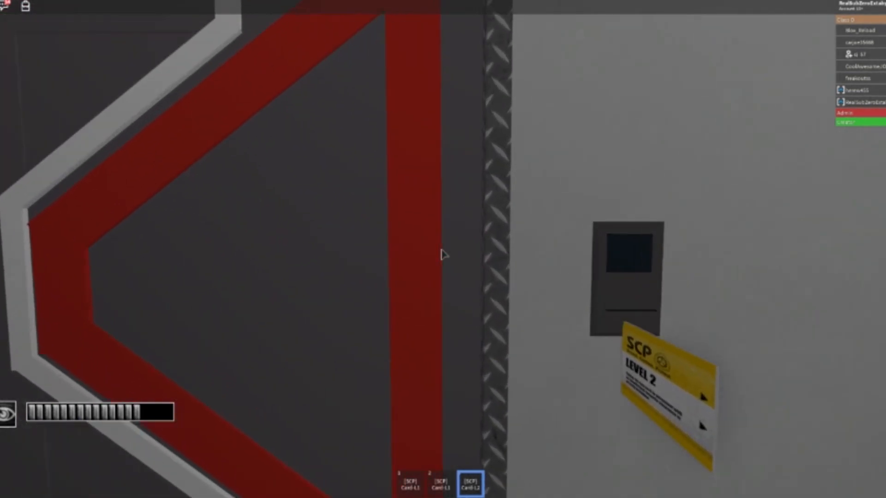
mouse_move(444, 256)
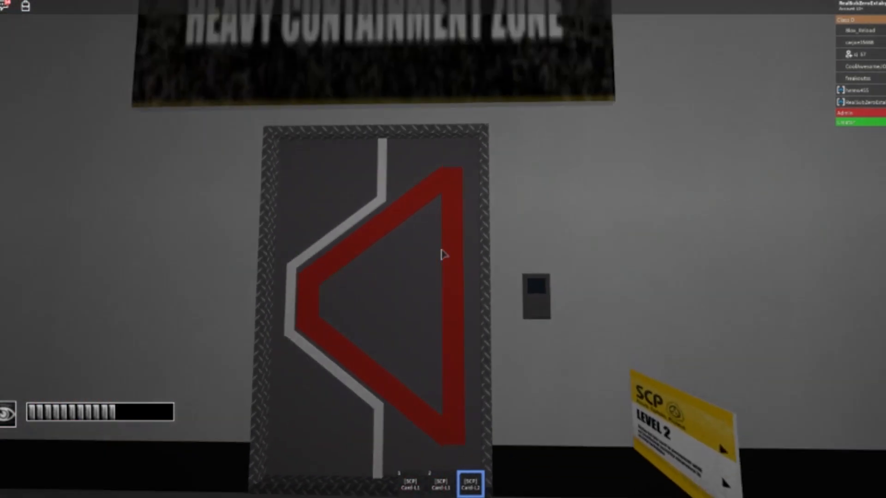